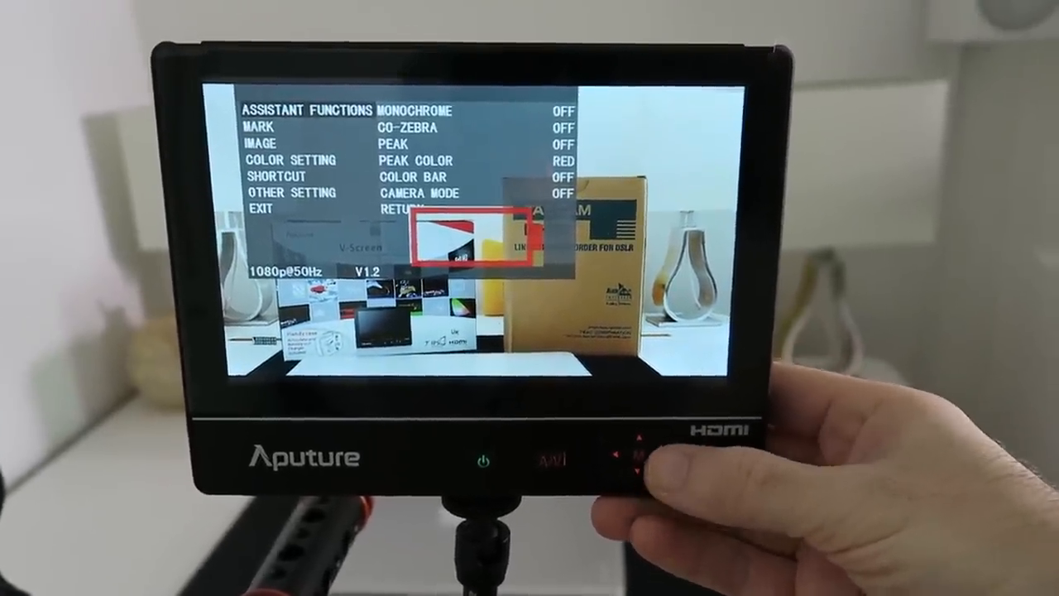
Step: Change Monochrome from Off to Gray, turning the live image black-and-white
click(635, 454)
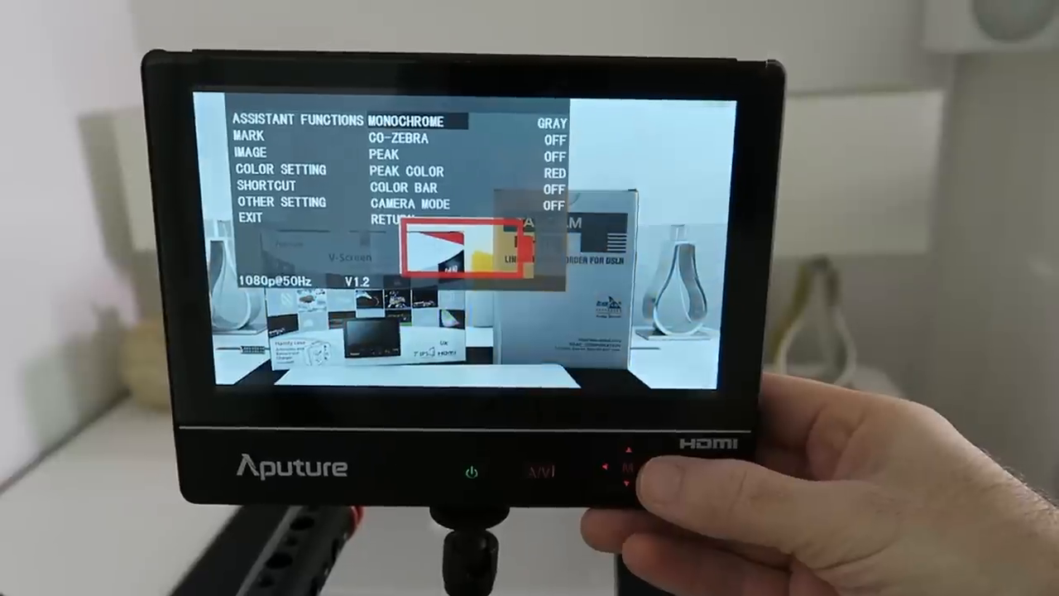